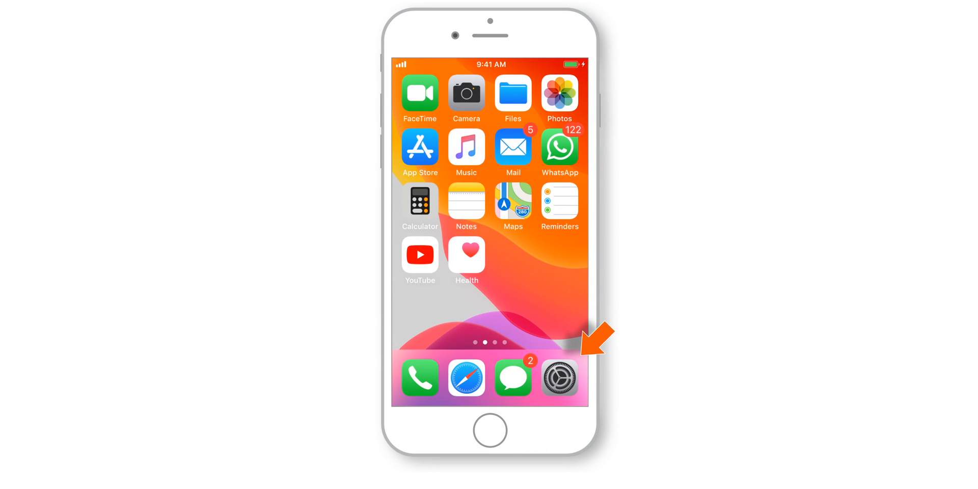
Open the Apple ID's iCloud settings and scroll to Find My iPhone
click(558, 377)
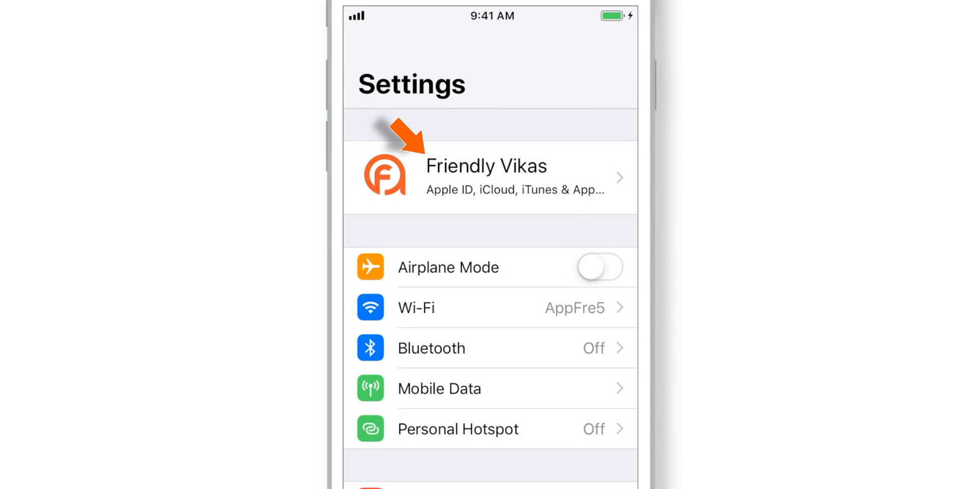
click(486, 177)
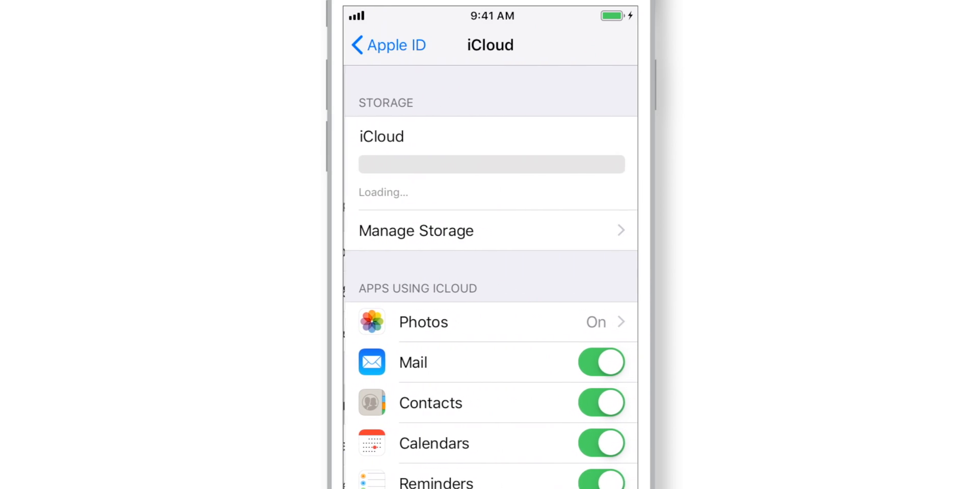
scroll(down, 3)
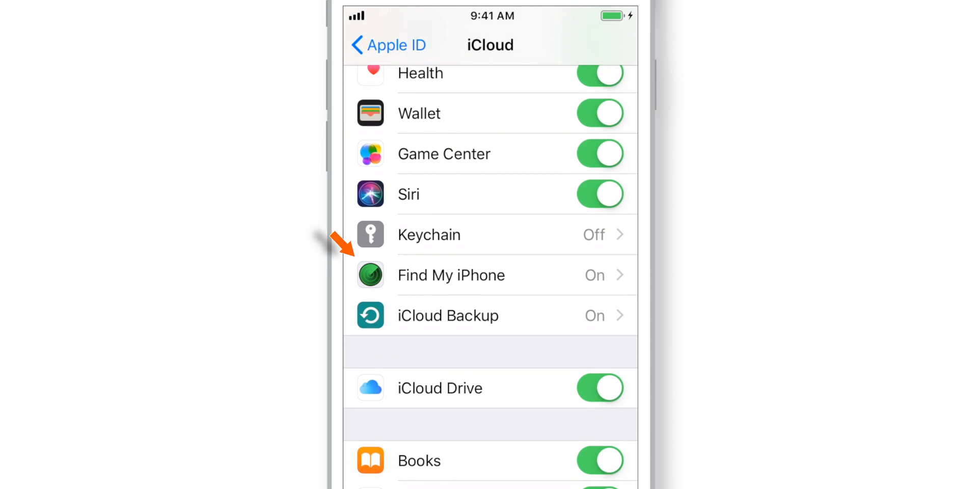
Switch Find My iPhone off, confirm with the Apple ID password, and return to iCloud
click(450, 275)
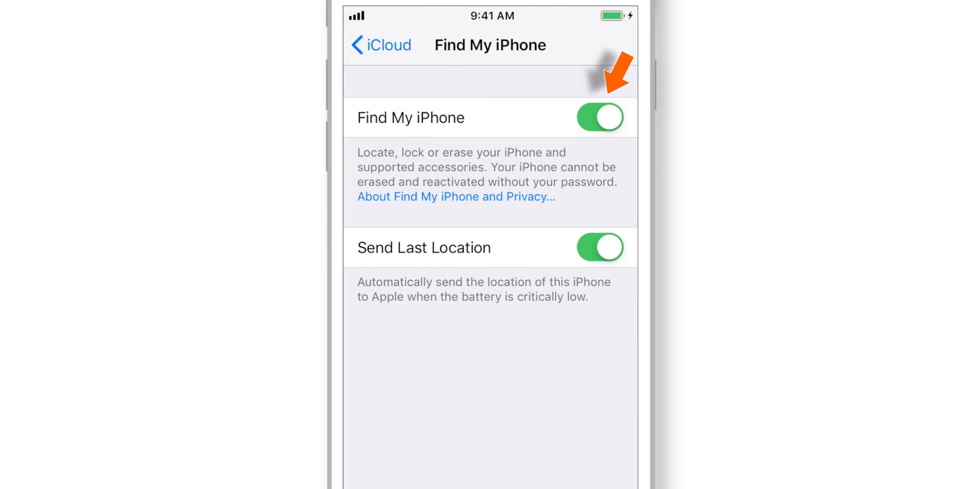
click(599, 118)
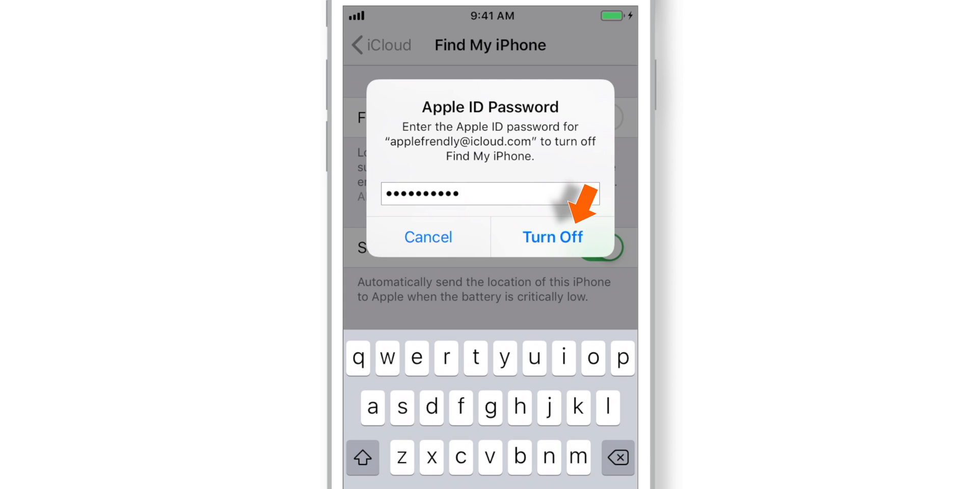
click(551, 237)
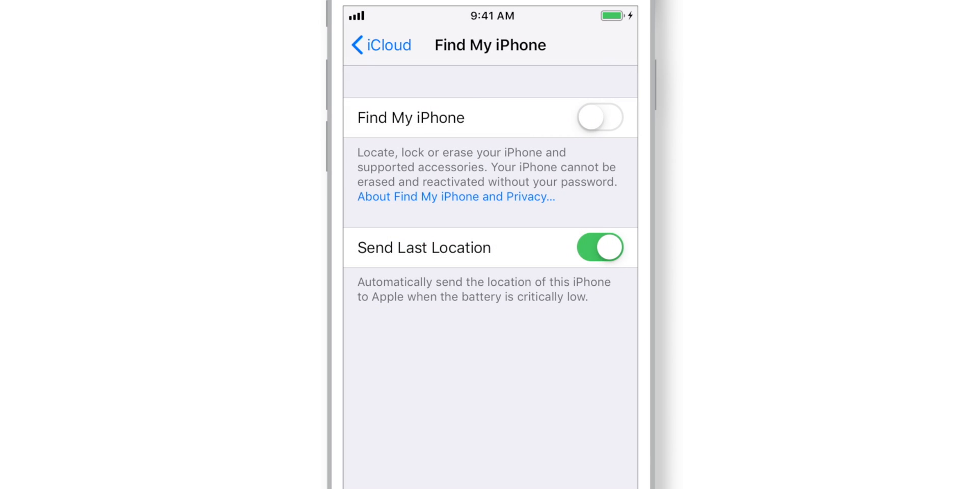
click(599, 117)
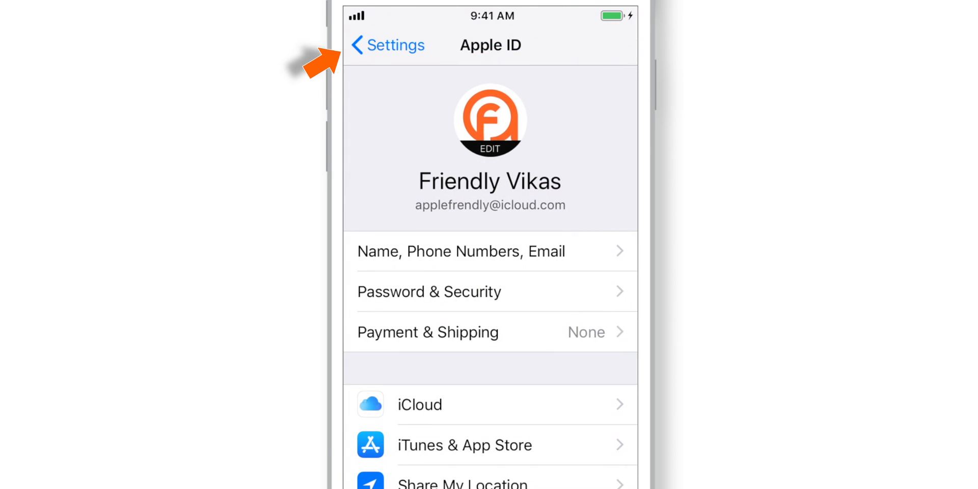
Go back to the main Settings list and open General > Reset
click(387, 45)
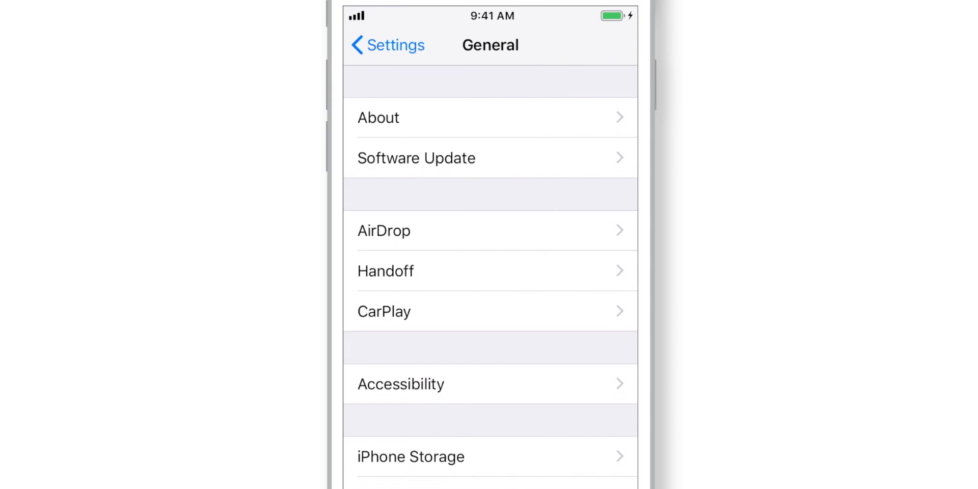
scroll(down, 3)
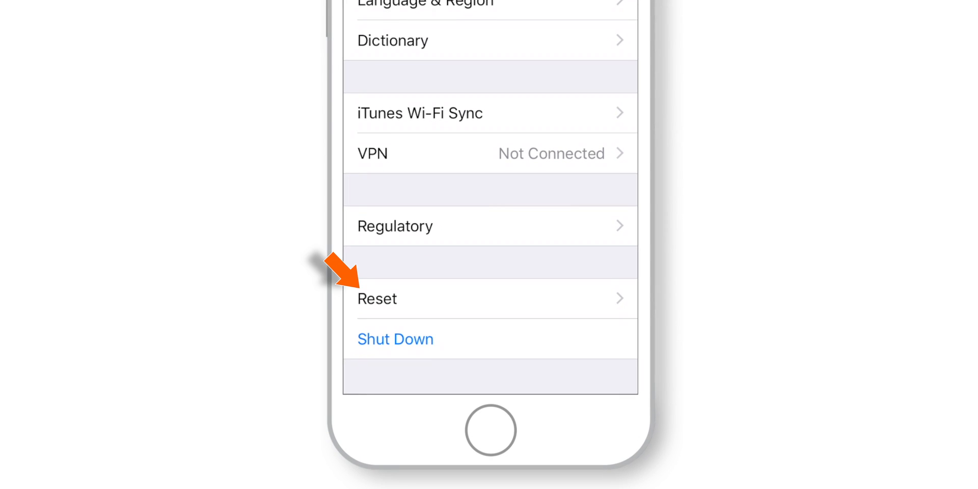
click(377, 298)
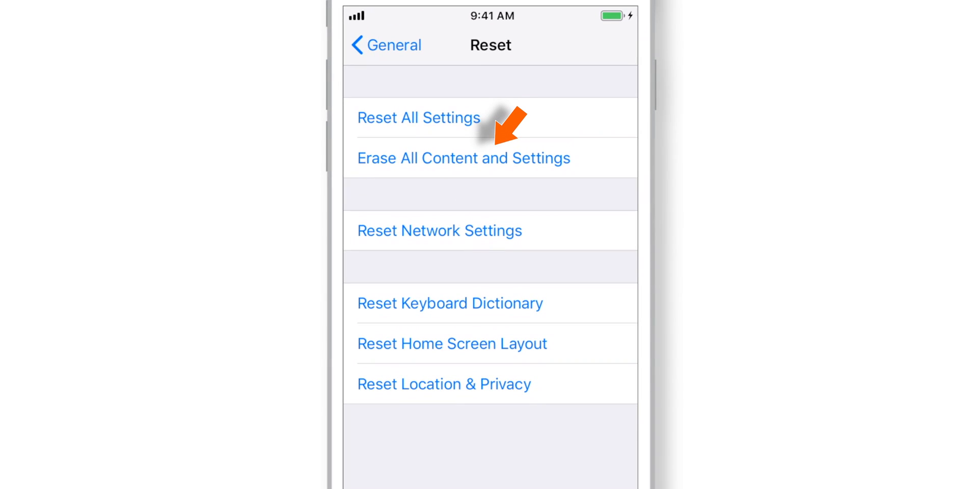
Choose Erase All Content and Settings and confirm Erase iPhone twice
click(463, 158)
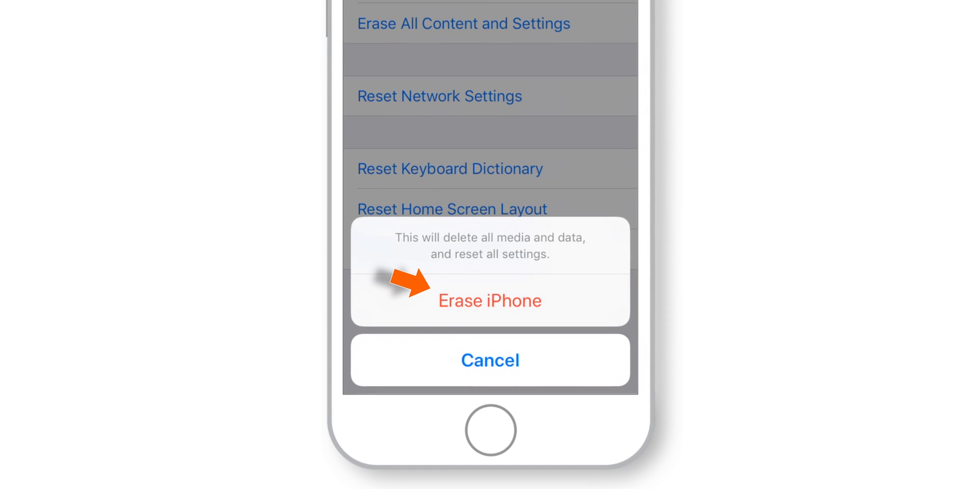
click(489, 300)
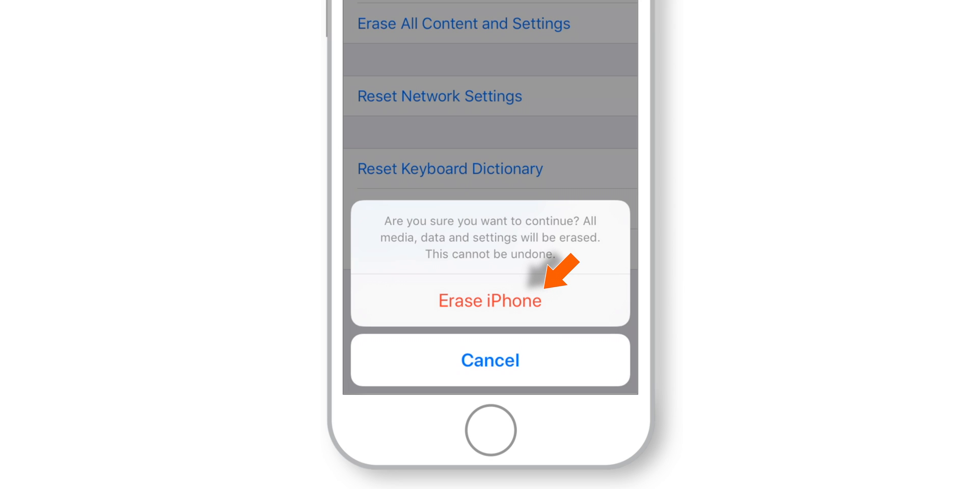
click(489, 300)
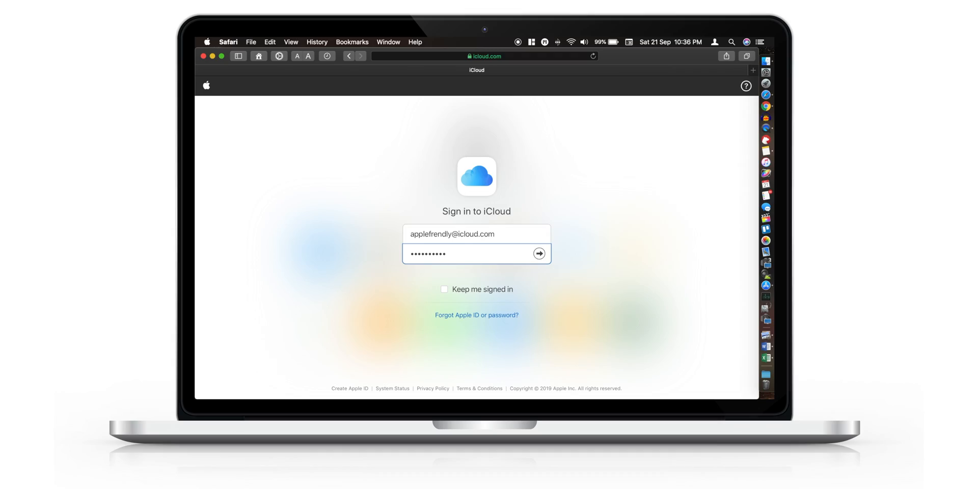
Sign in to iCloud.com and open Account Settings to view My Devices
click(538, 253)
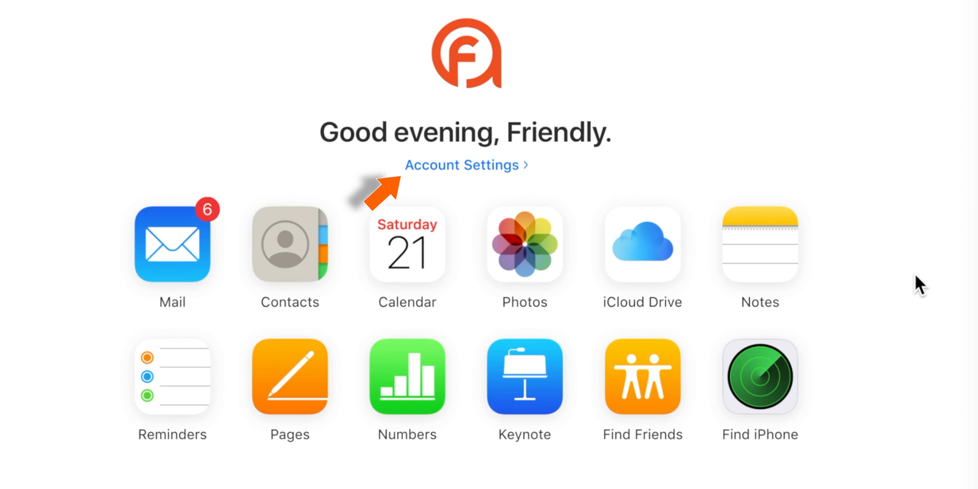
click(461, 164)
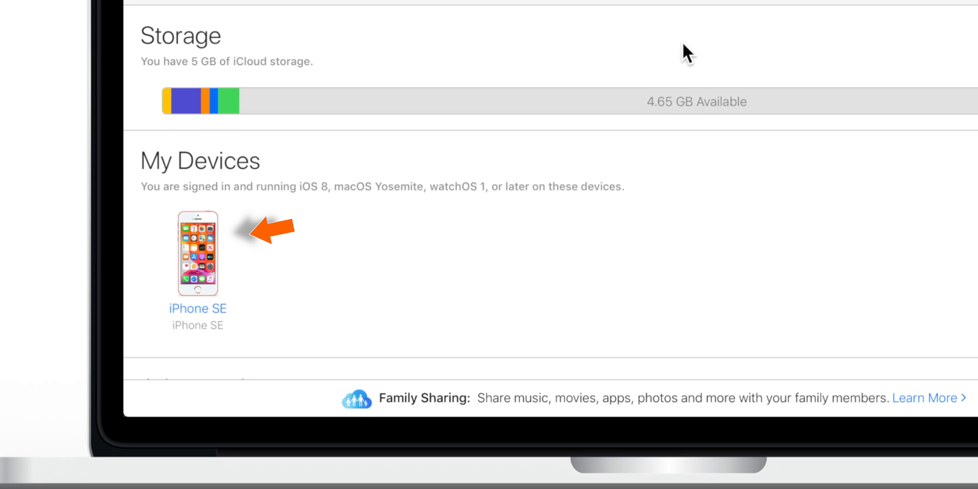
Open the iPhone SE under My Devices and confirm removing it from the account
click(197, 253)
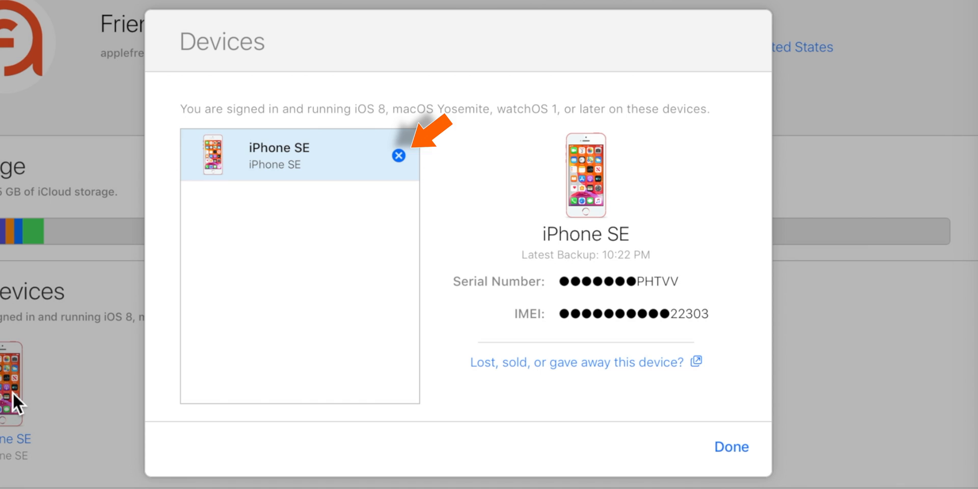
mouse_move(373, 256)
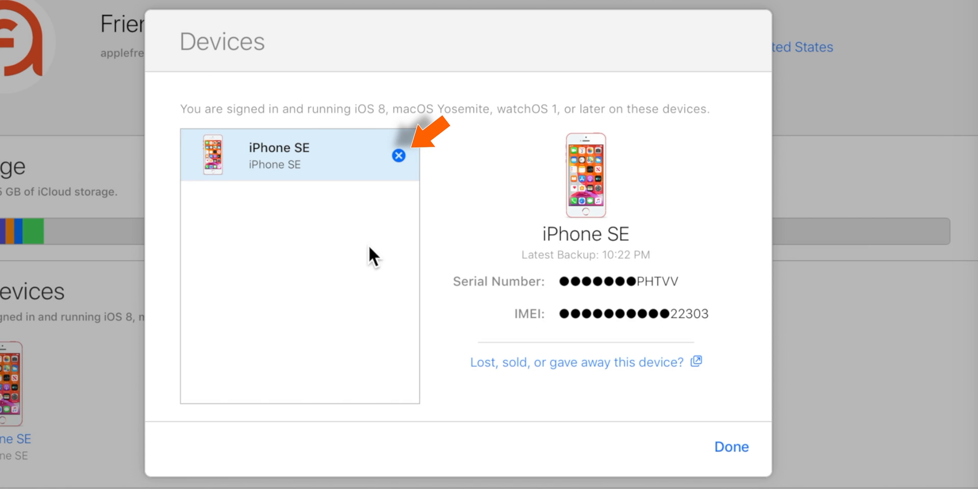
click(398, 156)
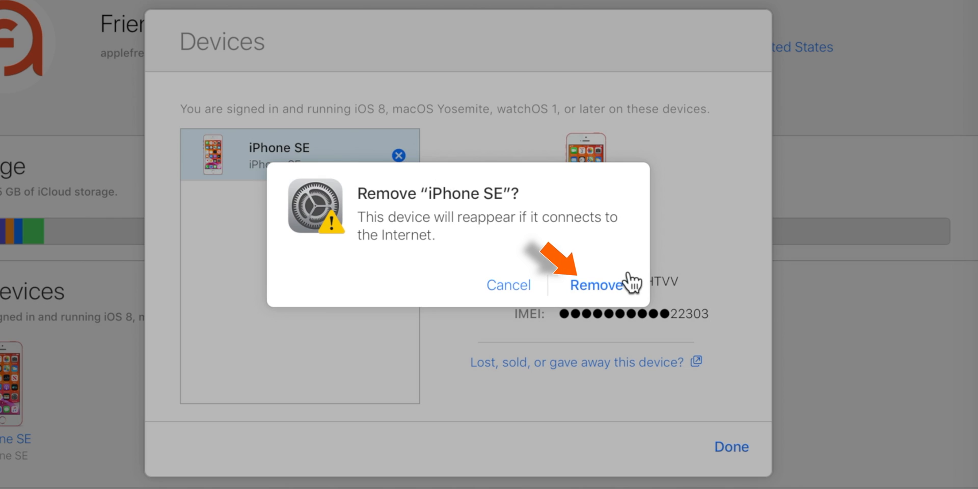
click(597, 285)
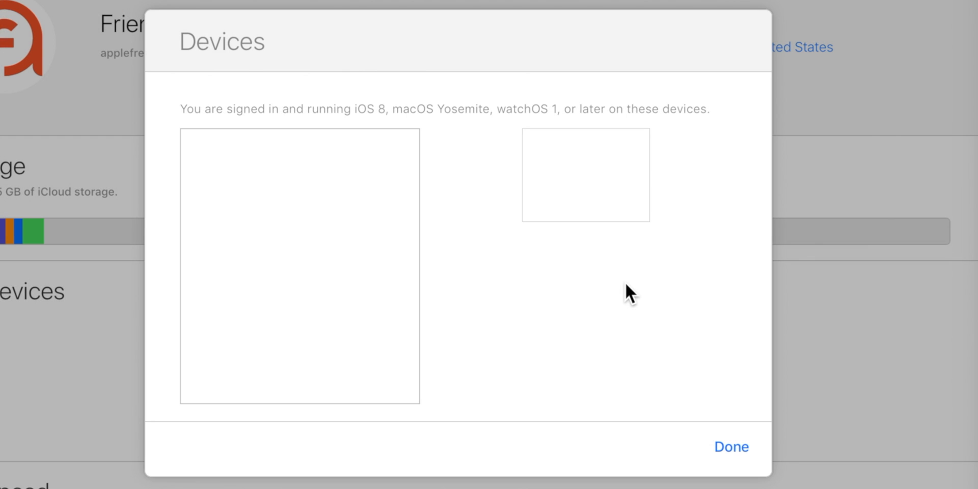
mouse_move(748, 444)
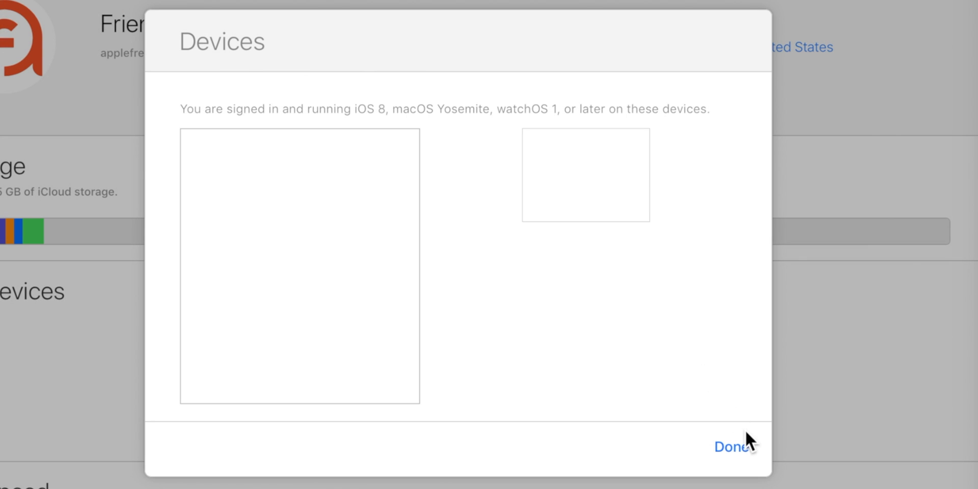